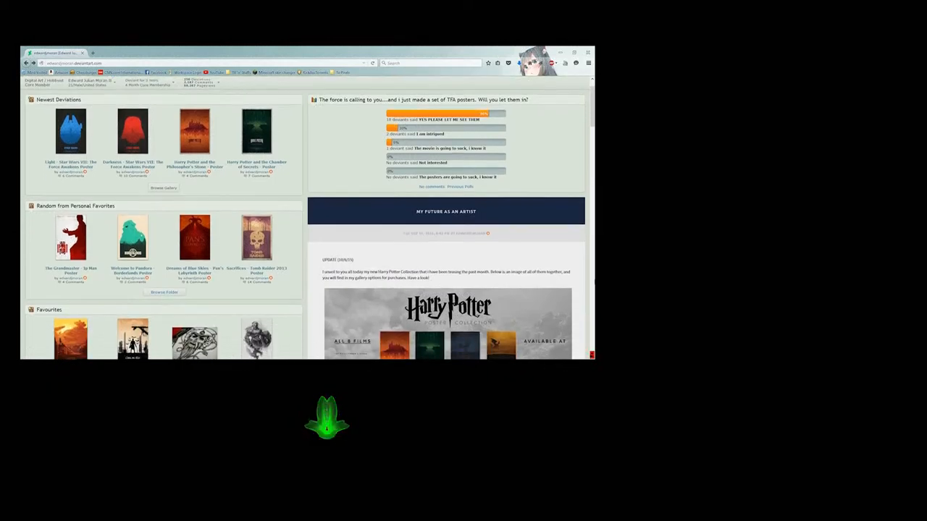
scroll(down, 3)
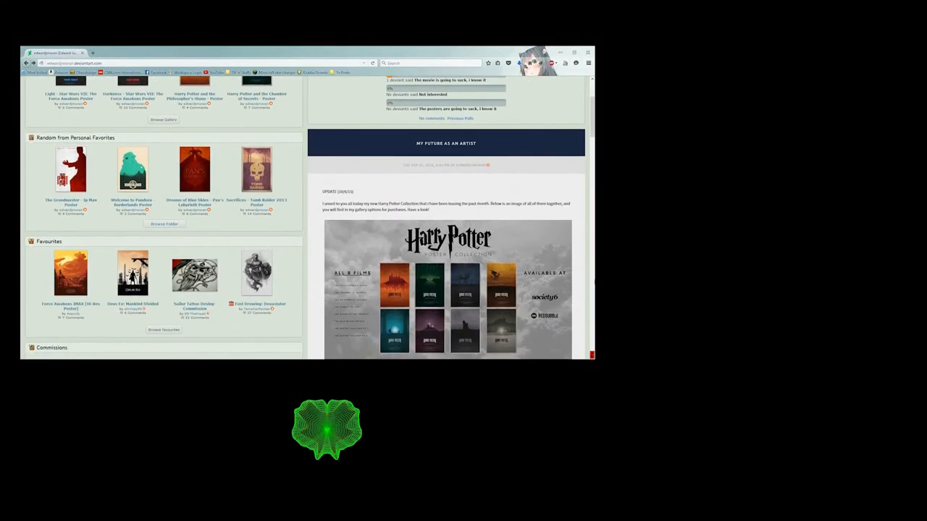
scroll(down, 3)
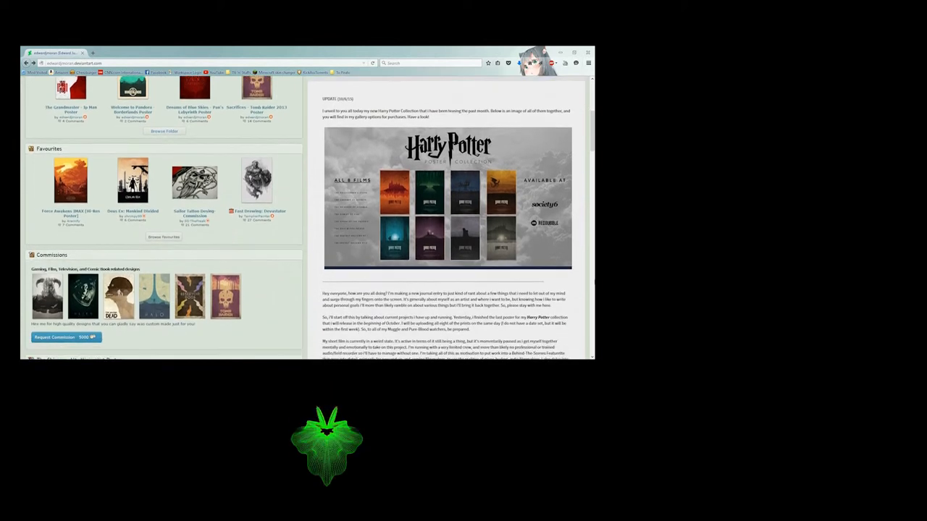
scroll(down, 3)
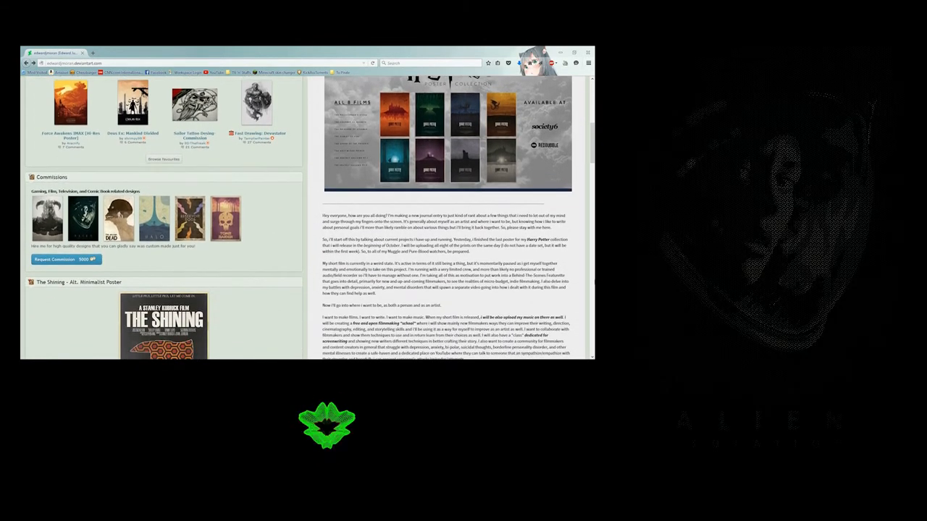
scroll(down, 3)
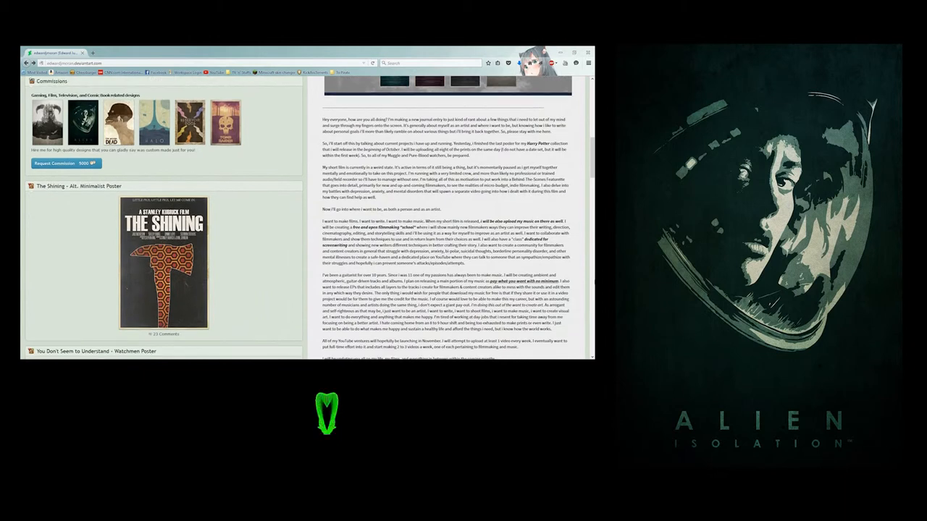
scroll(down, 3)
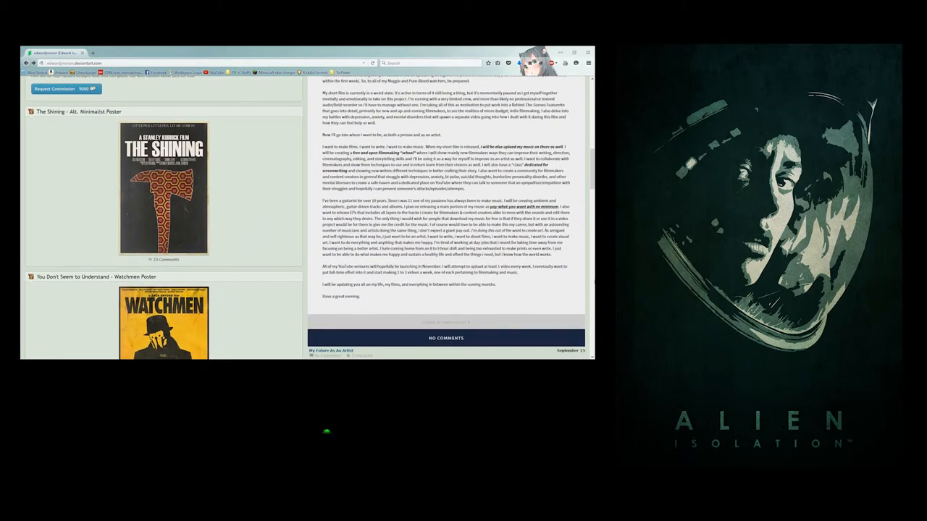
scroll(down, 3)
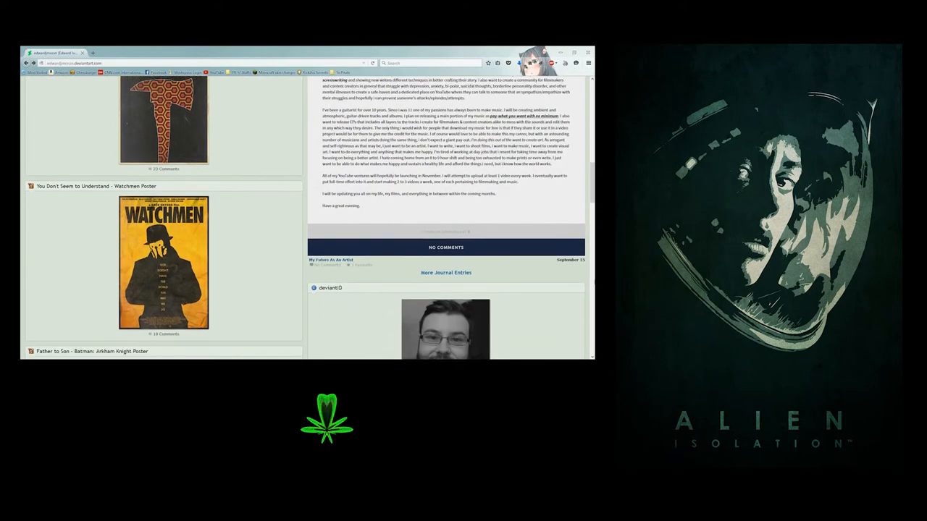
scroll(down, 3)
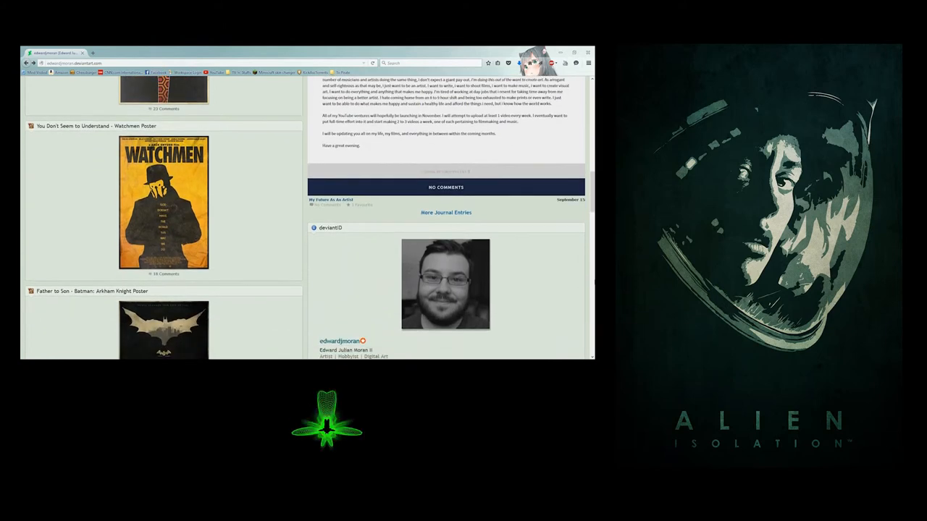
scroll(down, 3)
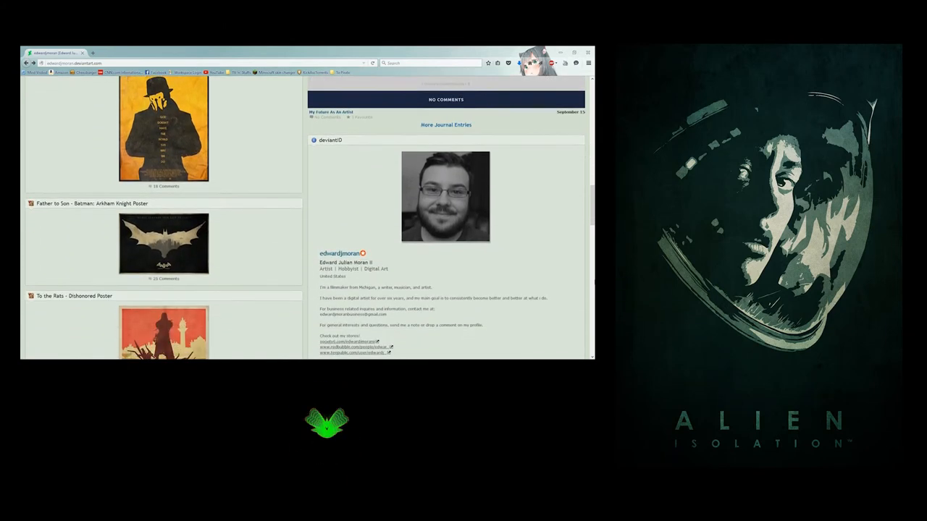